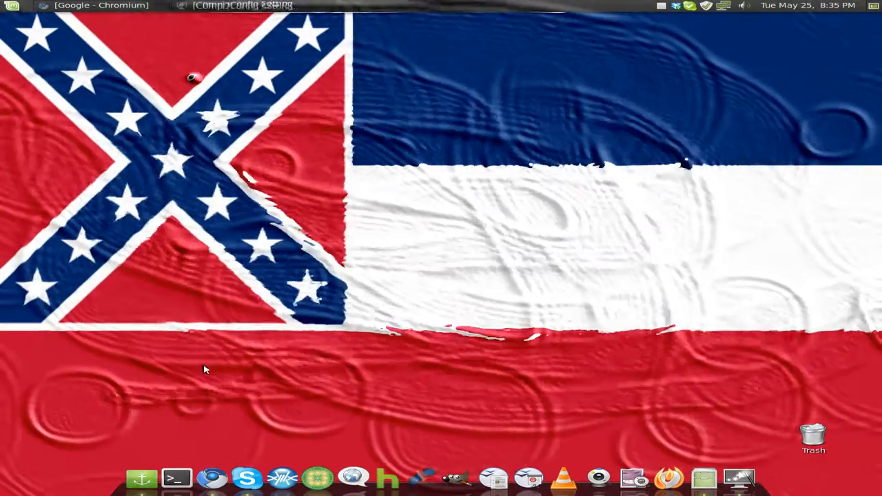
mouse_move(755, 210)
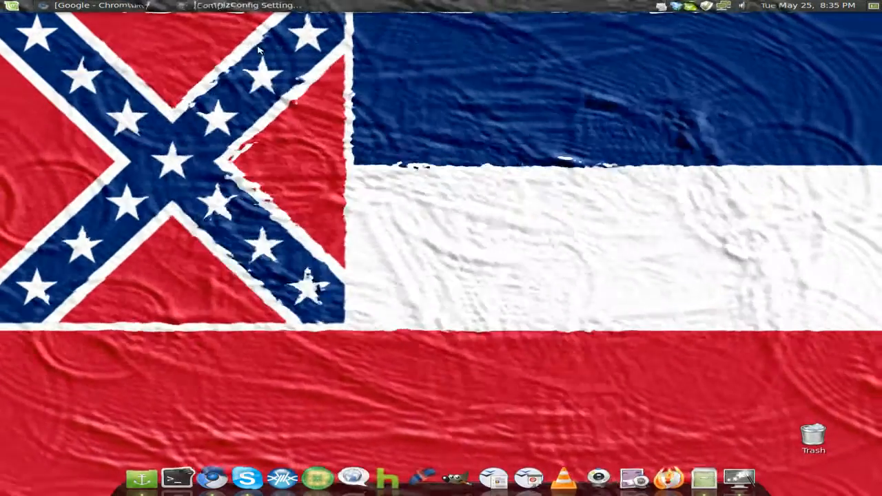
Show the Water Effect plugin's settings from the Effects category of the plugin list
click(248, 6)
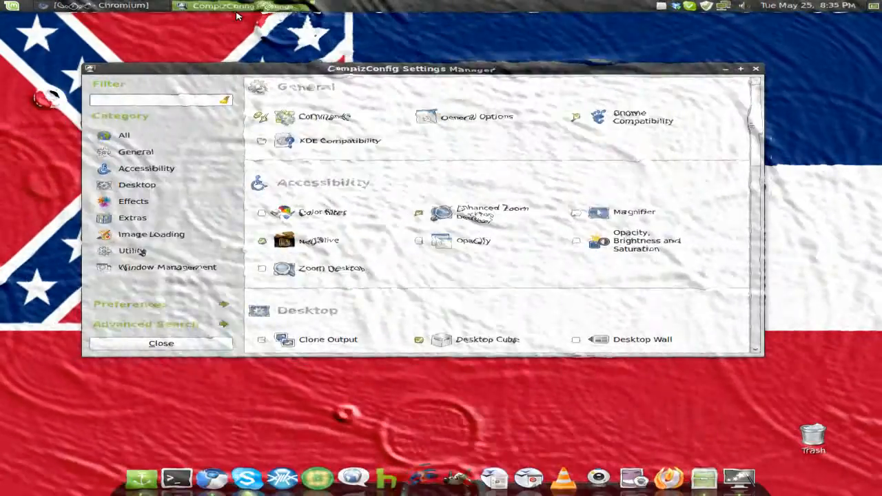
scroll(down, 3)
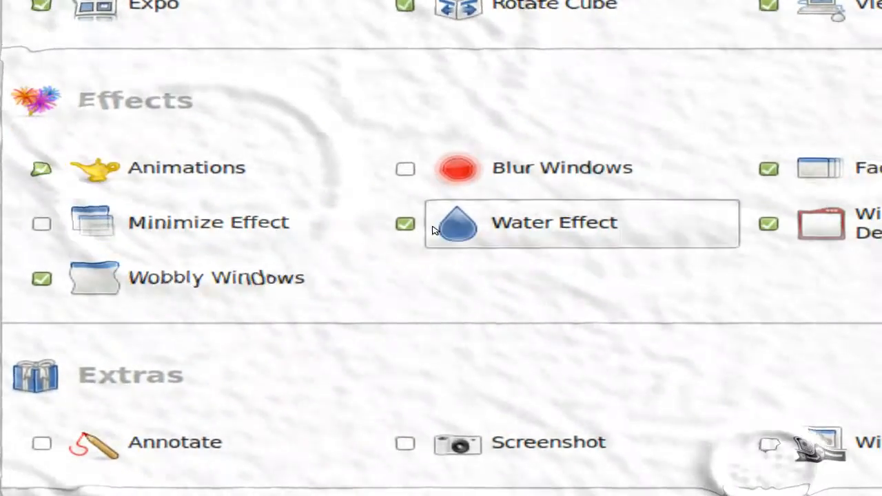
click(556, 221)
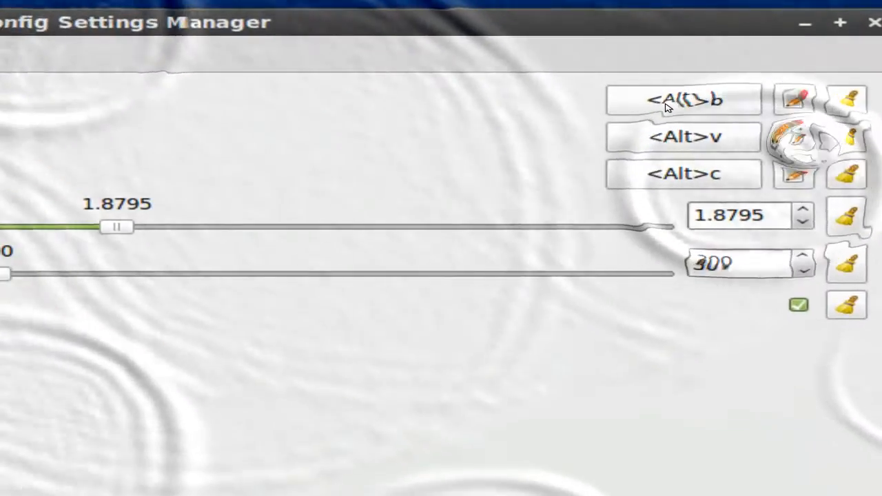
click(680, 99)
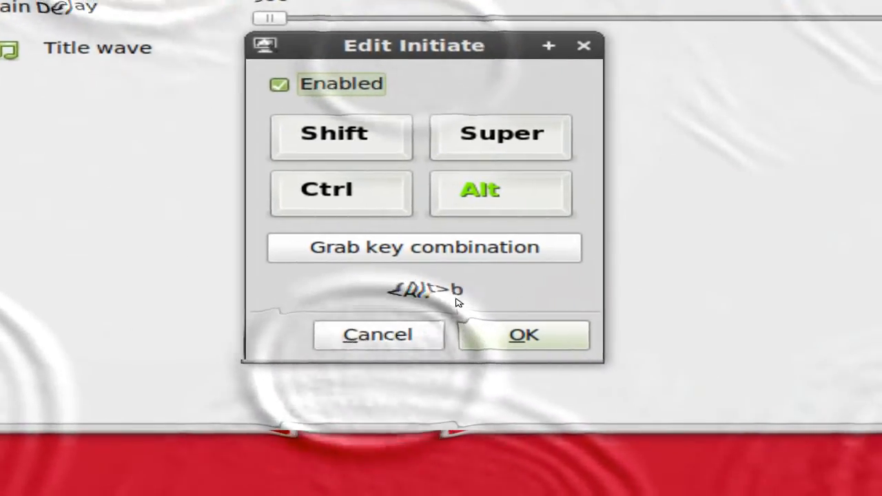
click(524, 335)
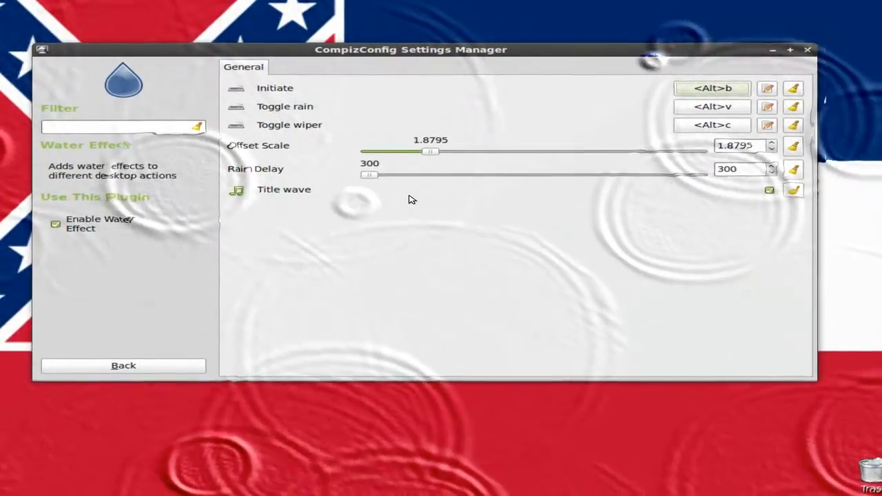
mouse_move(413, 200)
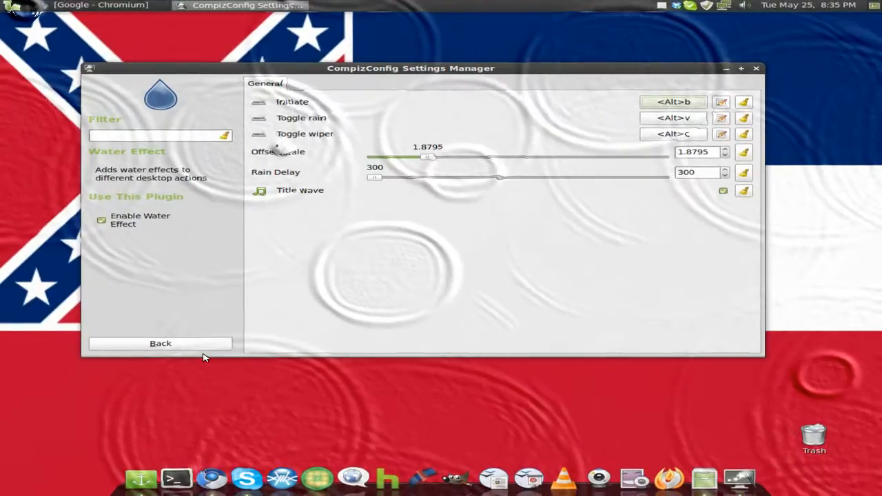
Go back to the main plugin list showing General, Accessibility and Desktop categories
click(160, 343)
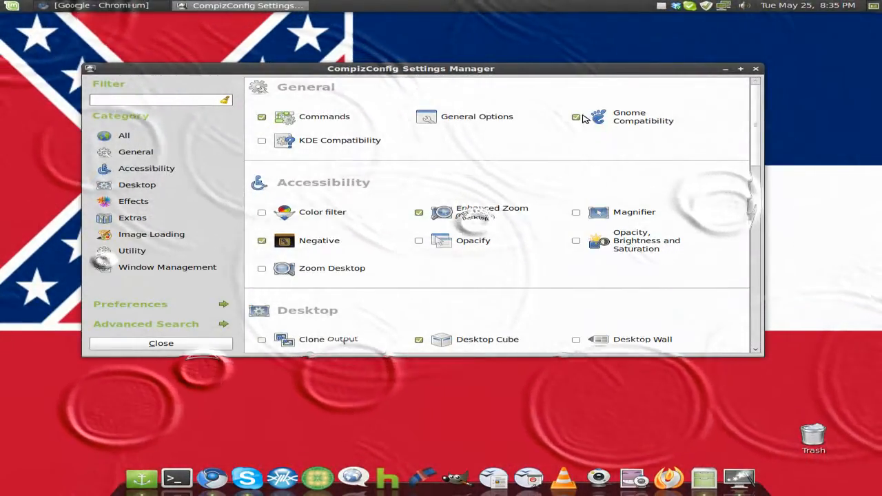
mouse_move(576, 131)
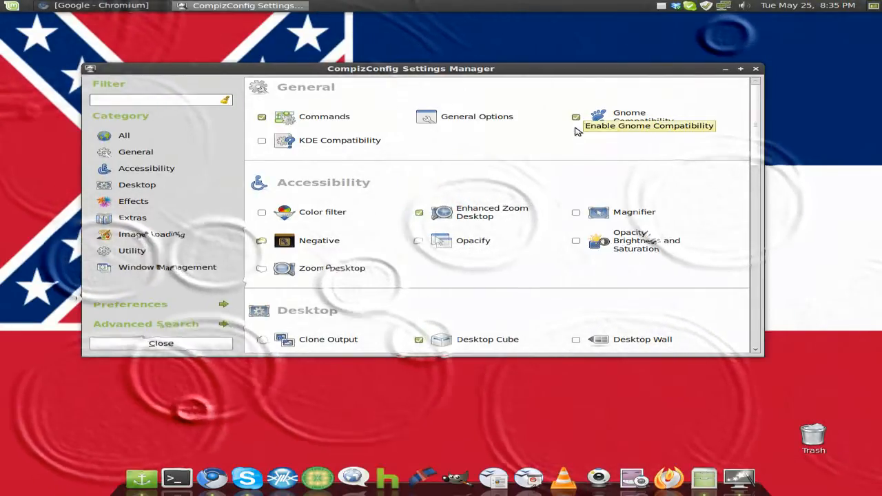
click(262, 240)
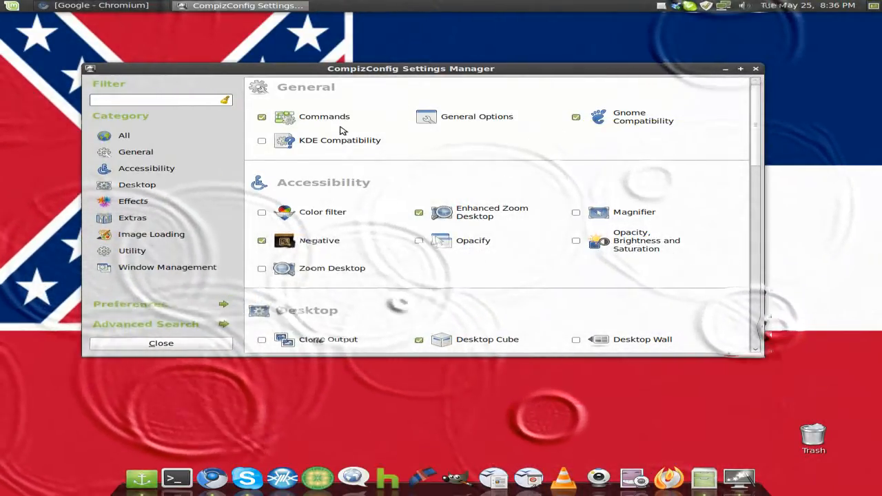
mouse_move(463, 154)
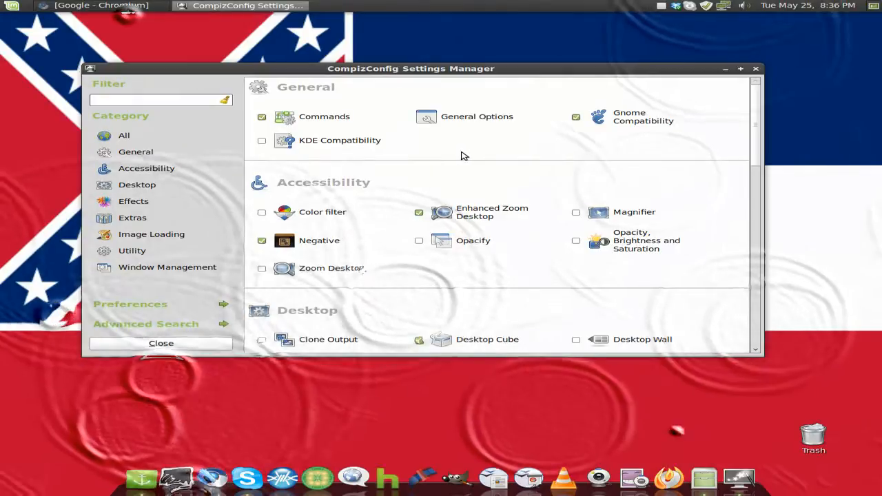
scroll(down, 3)
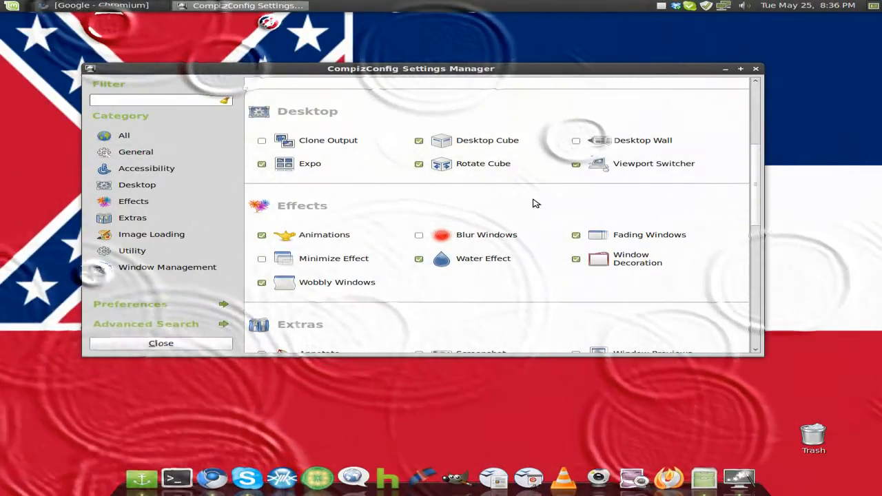
scroll(down, 3)
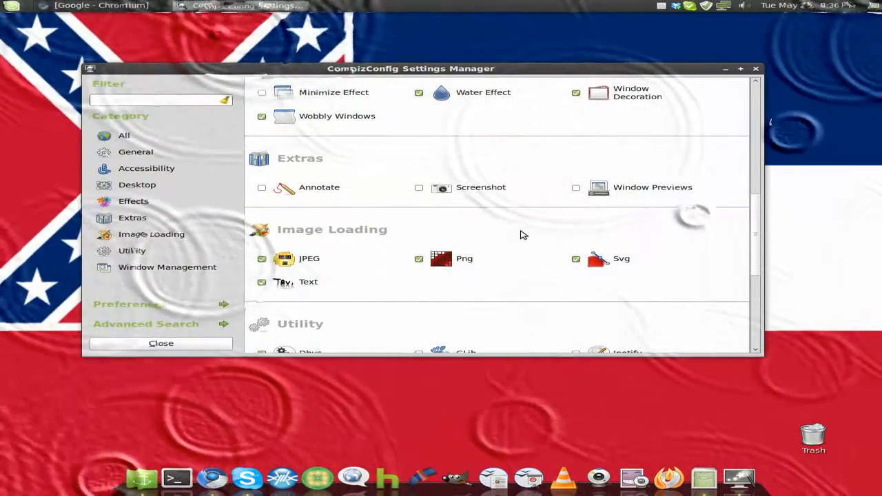
mouse_move(620, 99)
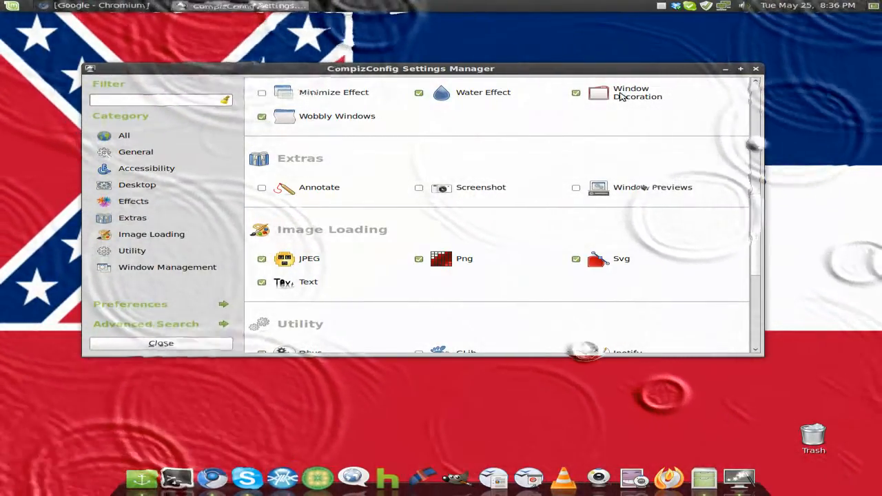